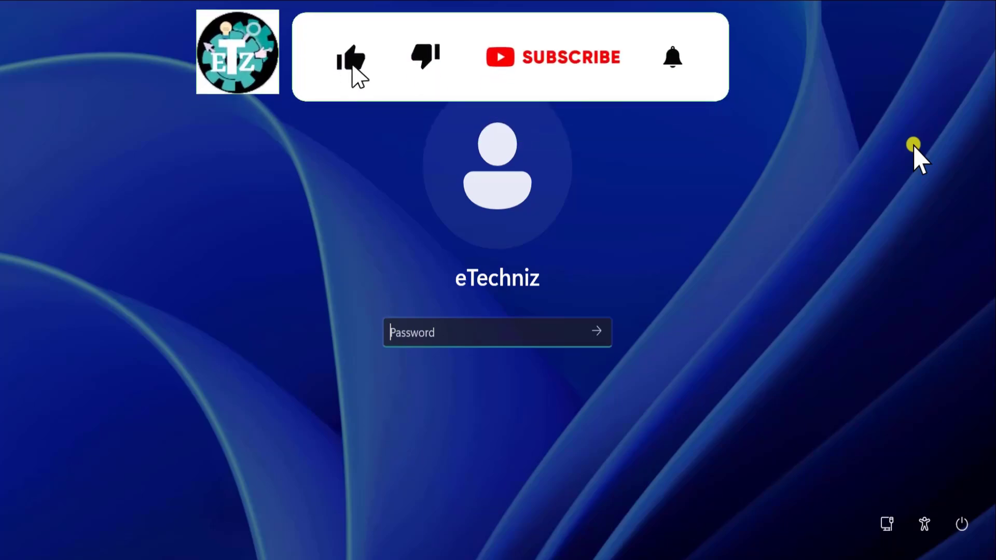
Step: Enter the password and sign in to the eTechniz account to reach the desktop
{"action": "left_click", "coordinate": [569, 57]}
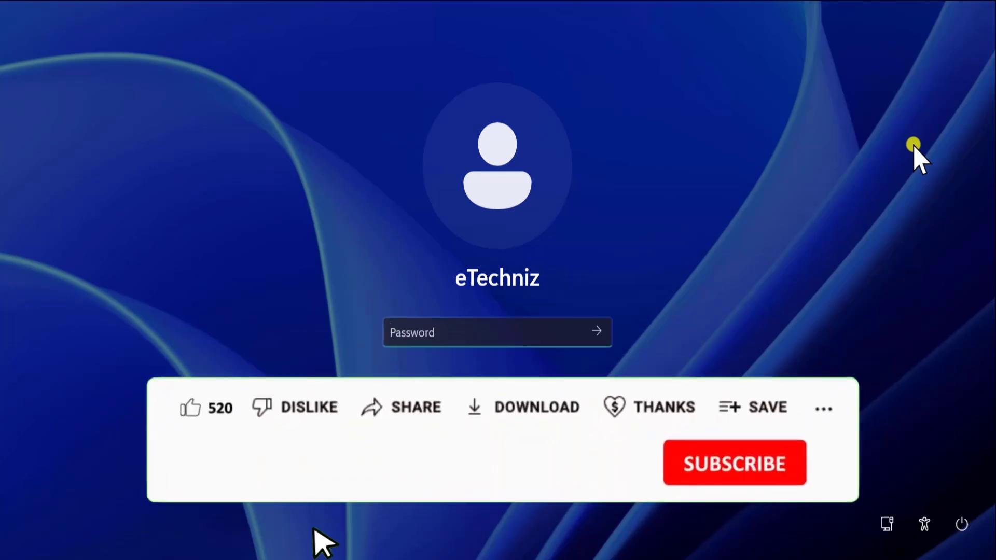
{"action": "left_click", "coordinate": [190, 407]}
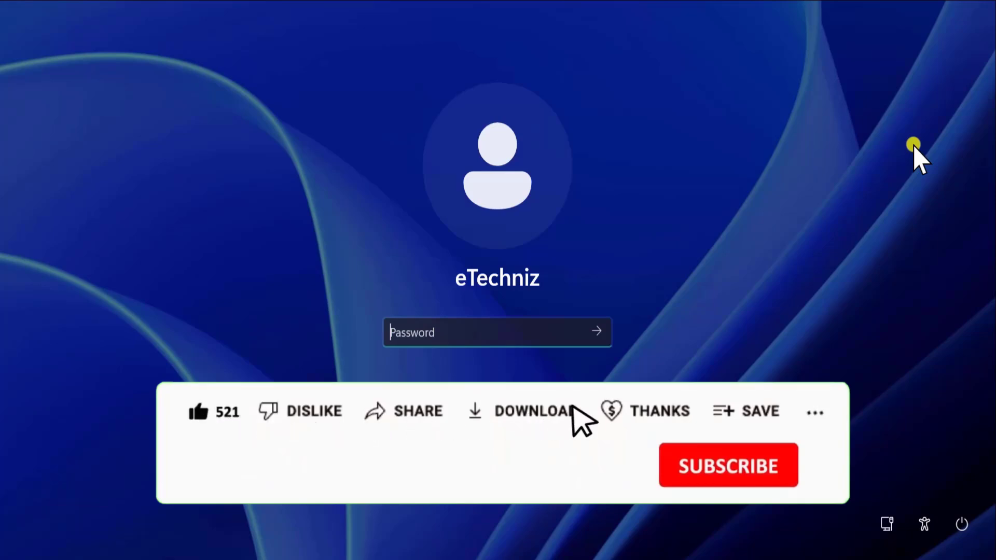
{"action": "left_click", "coordinate": [645, 411]}
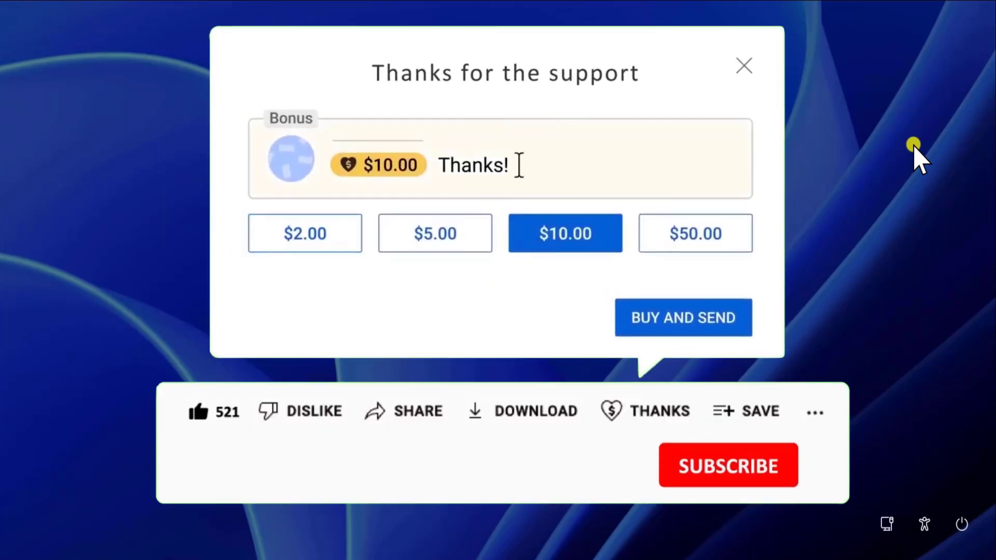
{"action": "left_click", "coordinate": [743, 66]}
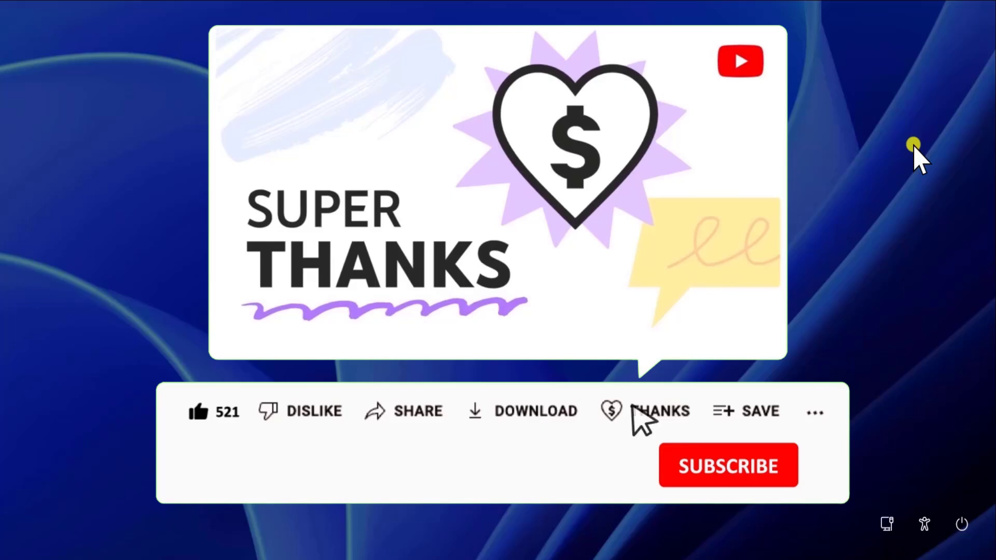
{"action": "left_click", "coordinate": [727, 466]}
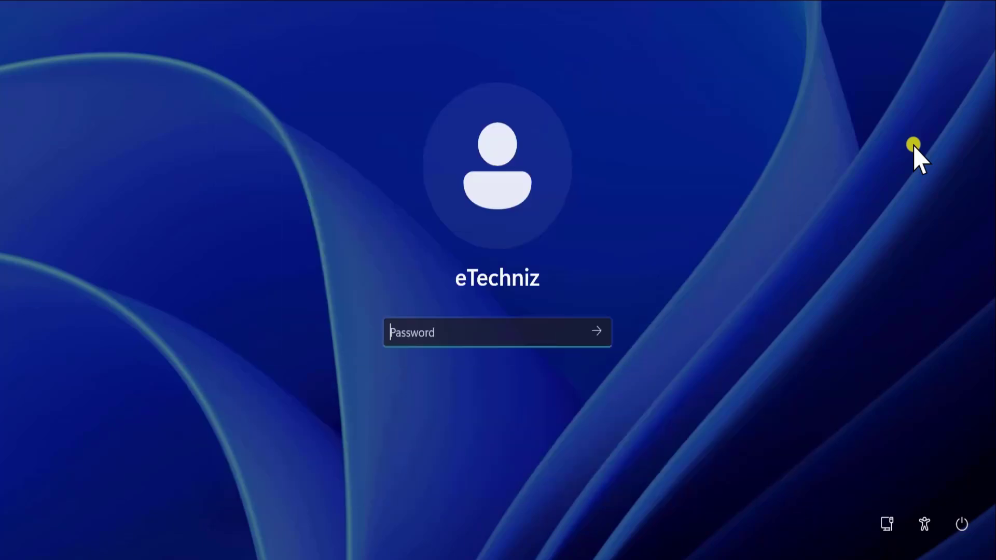
{"action": "mouse_move", "coordinate": [483, 249]}
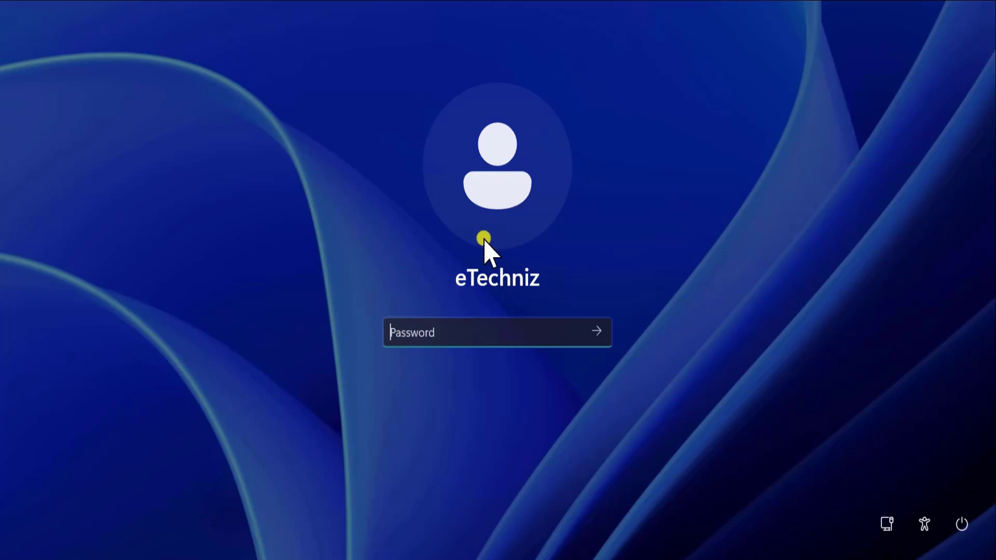
{"action": "mouse_move", "coordinate": [608, 273]}
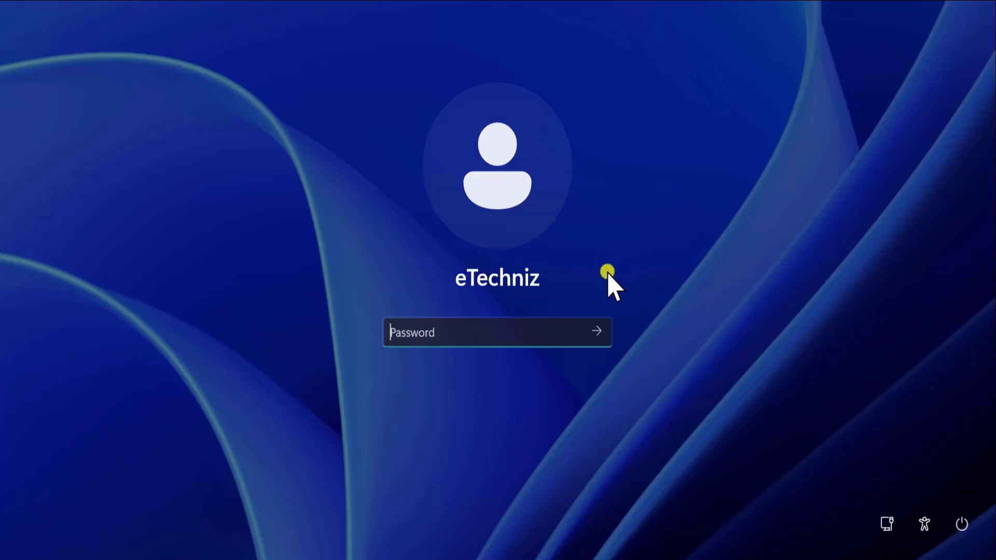
{"action": "mouse_move", "coordinate": [563, 292]}
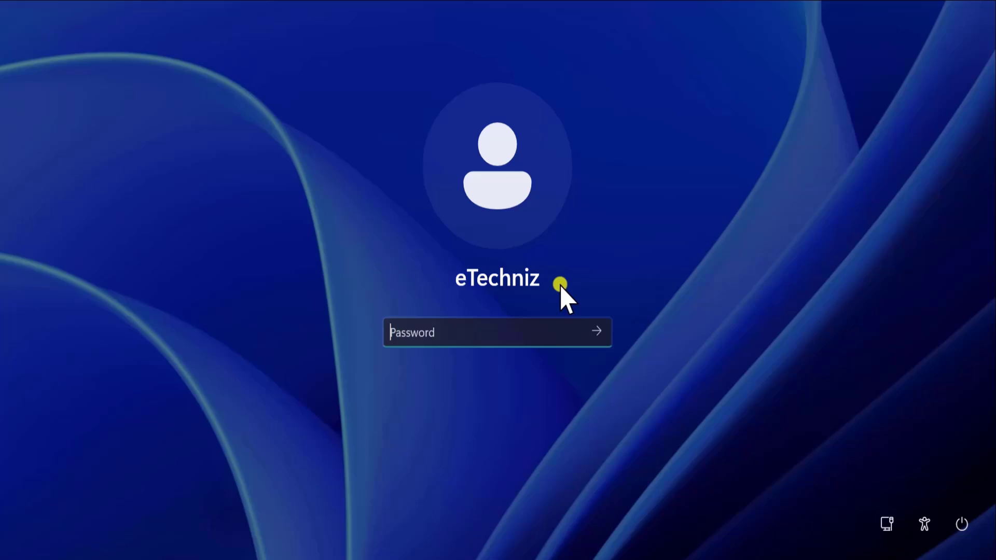
{"action": "mouse_move", "coordinate": [641, 302]}
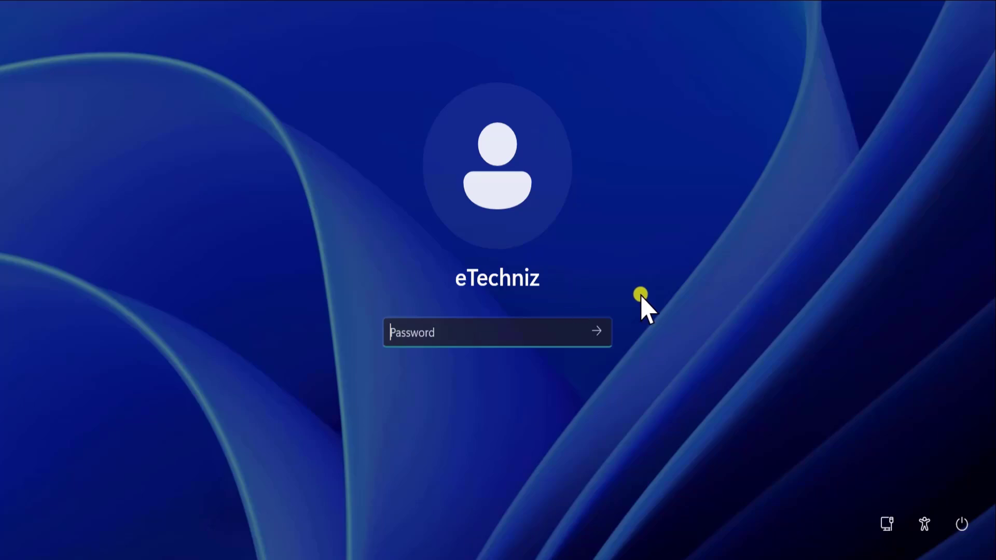
{"action": "mouse_move", "coordinate": [667, 298]}
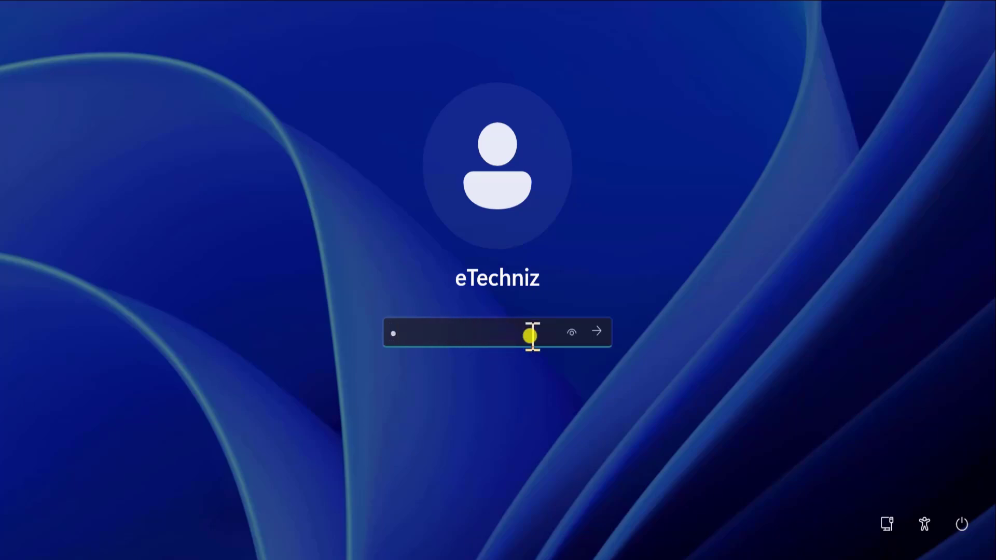
{"action": "left_click", "coordinate": [596, 331]}
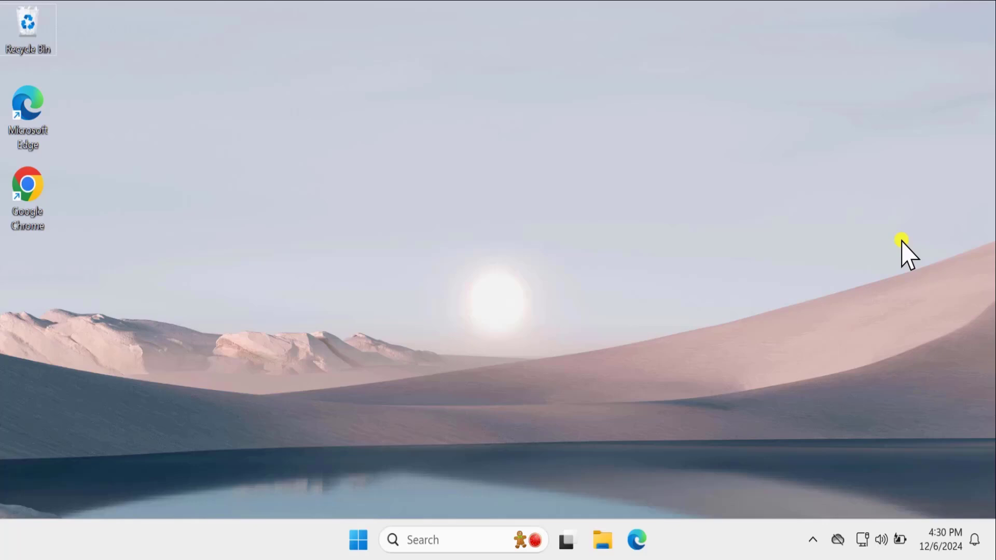
{"action": "mouse_move", "coordinate": [660, 130]}
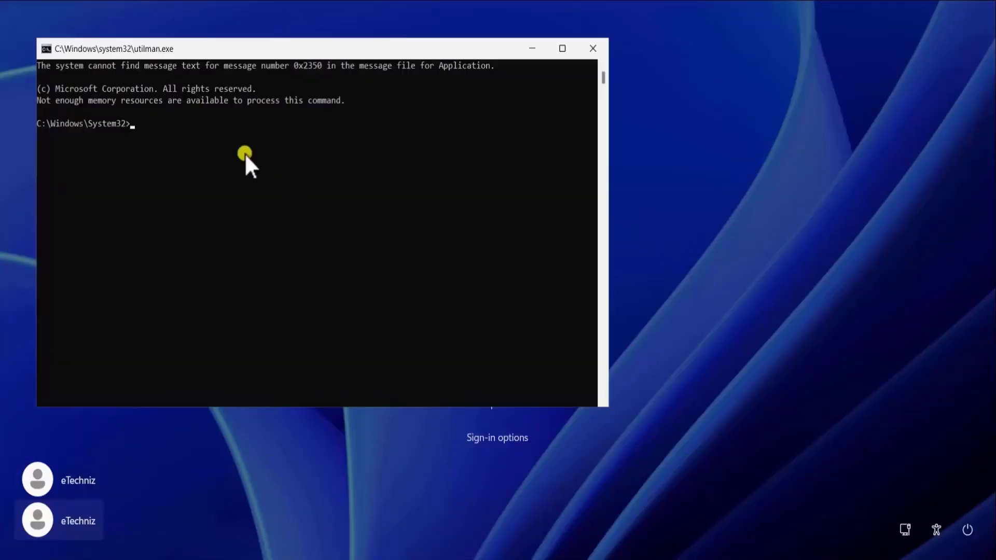
Step: Run netplwiz to show the User Accounts list with eTechniz
{"action": "type", "text": "netpl"}
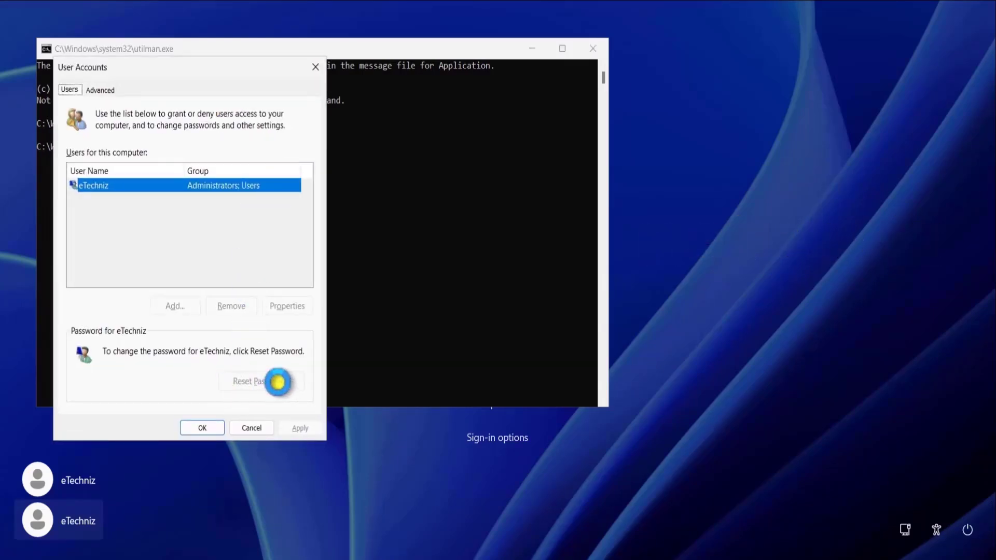
{"action": "left_click", "coordinate": [261, 381]}
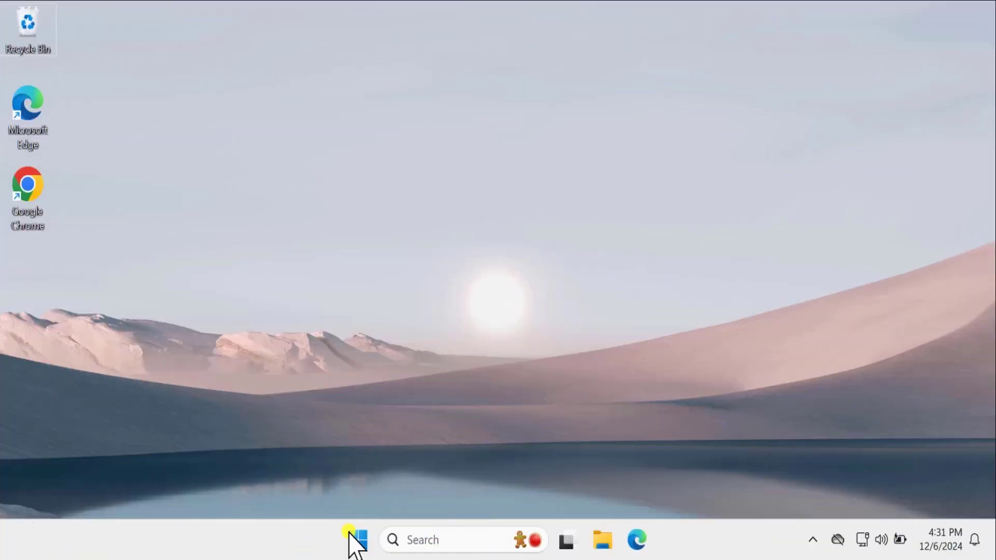
Step: Launch lusrmgr.msc from the Run box to open Local Users and Groups
{"action": "right_click", "coordinate": [357, 539]}
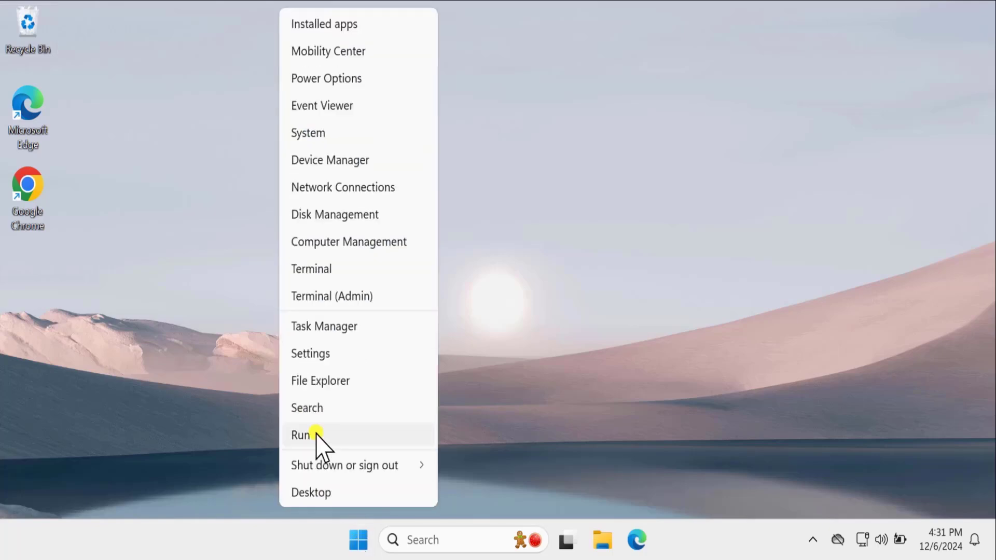
{"action": "left_click", "coordinate": [300, 434]}
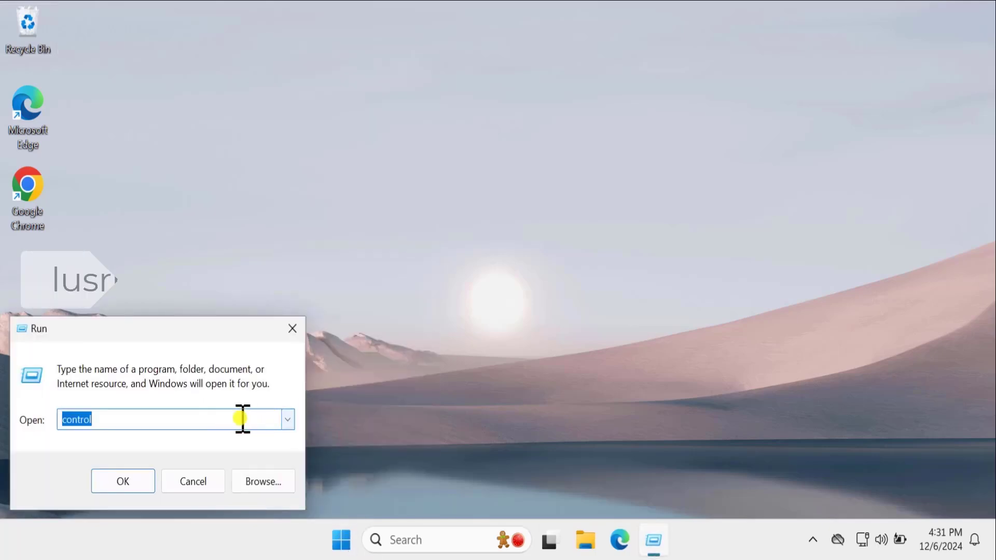
{"action": "type", "text": "lusrmgr.msc"}
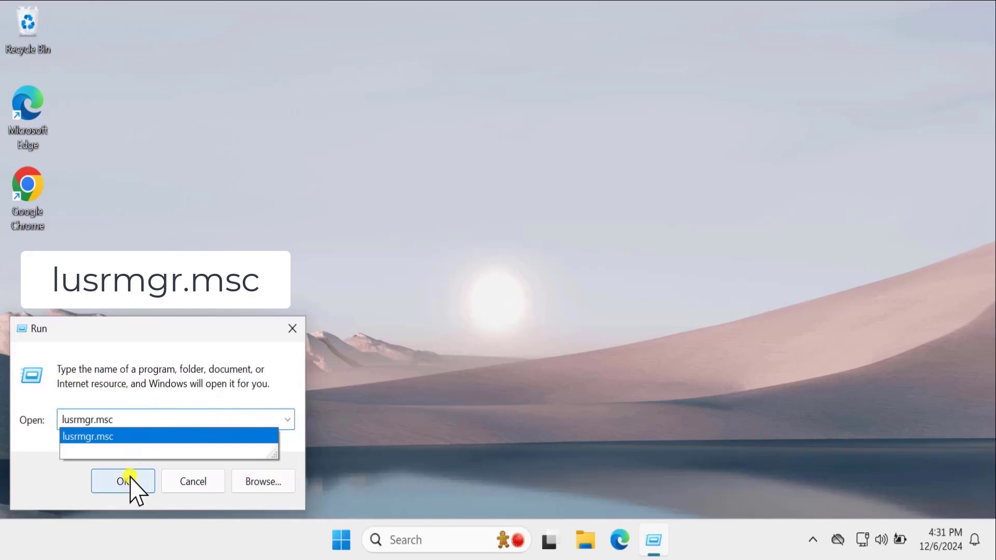
{"action": "left_click", "coordinate": [122, 481]}
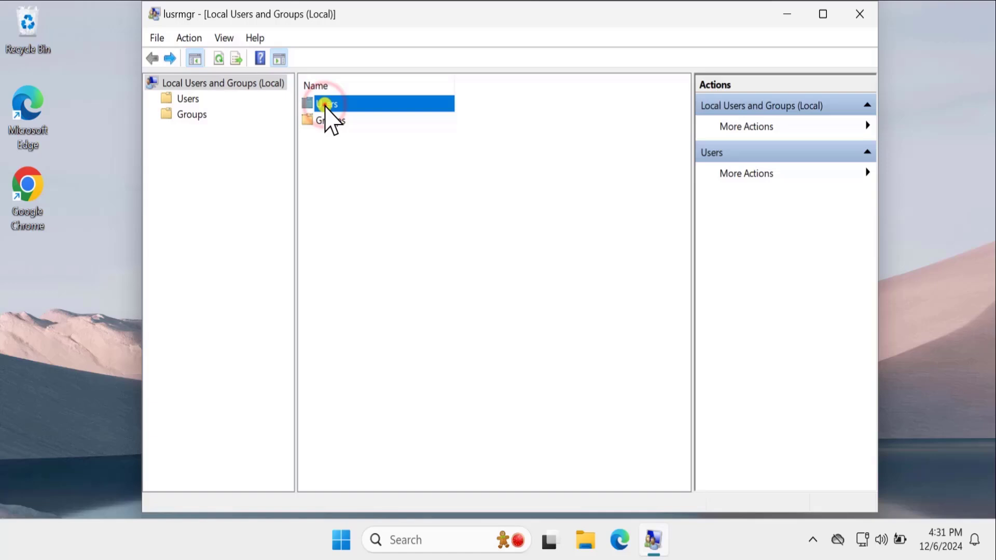
Step: Open eTechniz's properties under Users and tick 'Password never expires'
{"action": "double_click", "coordinate": [327, 103]}
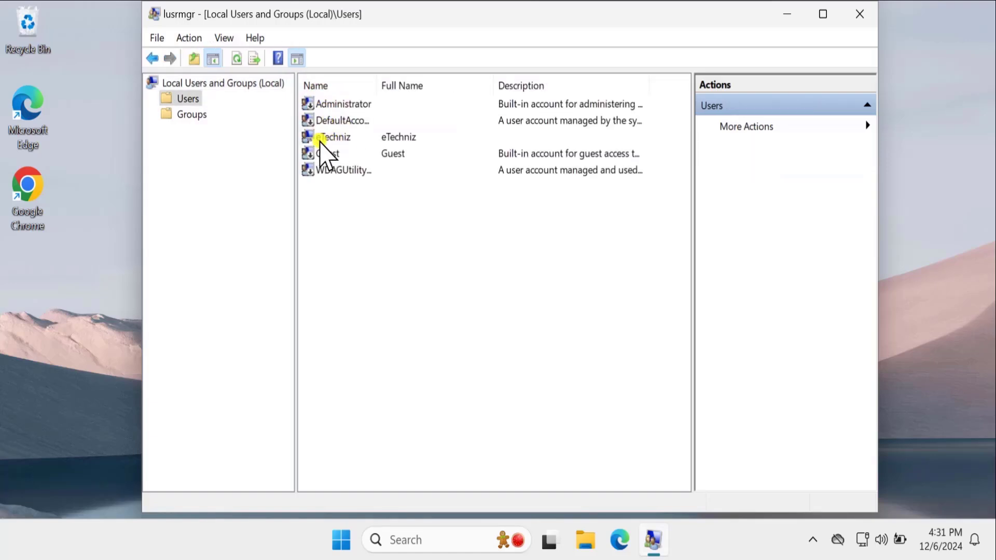
{"action": "double_click", "coordinate": [334, 137]}
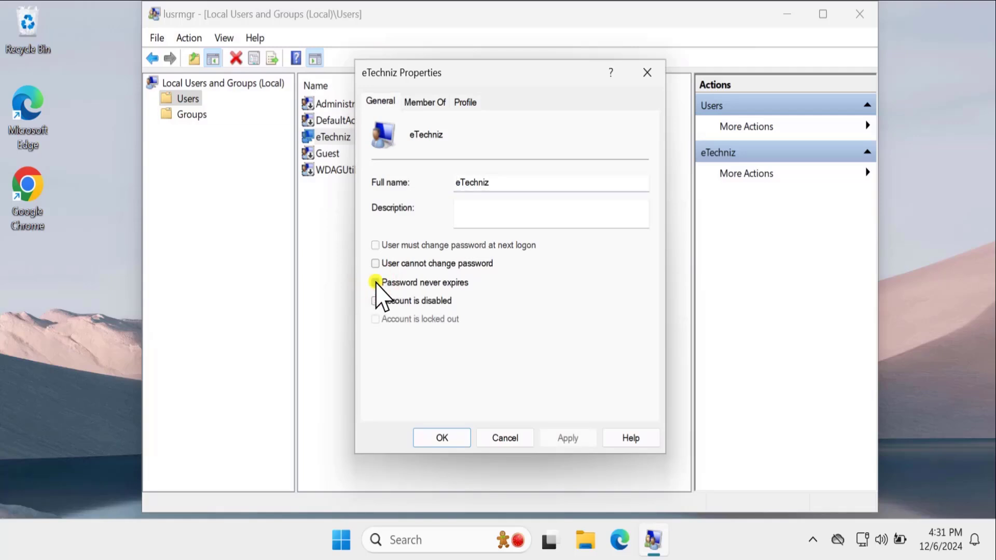
{"action": "left_click", "coordinate": [376, 282]}
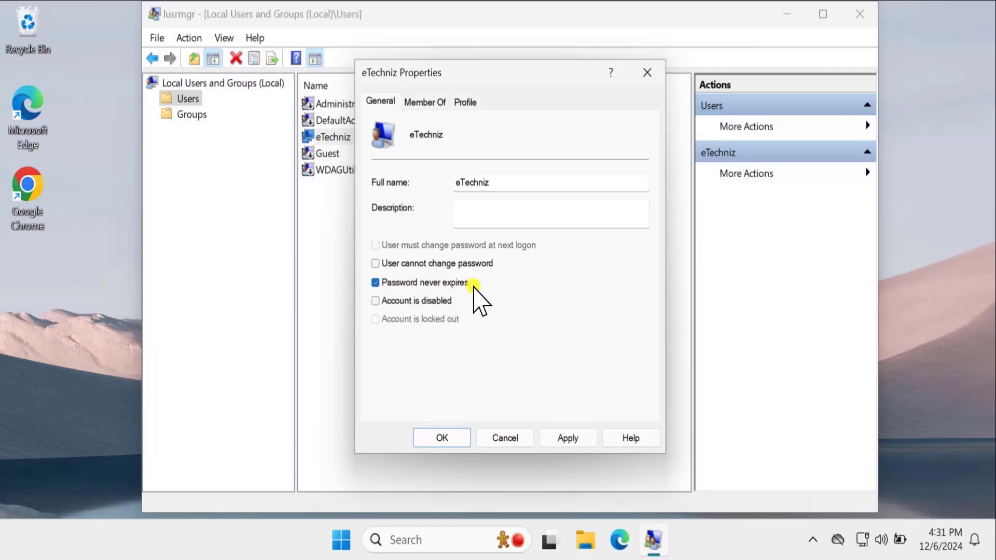